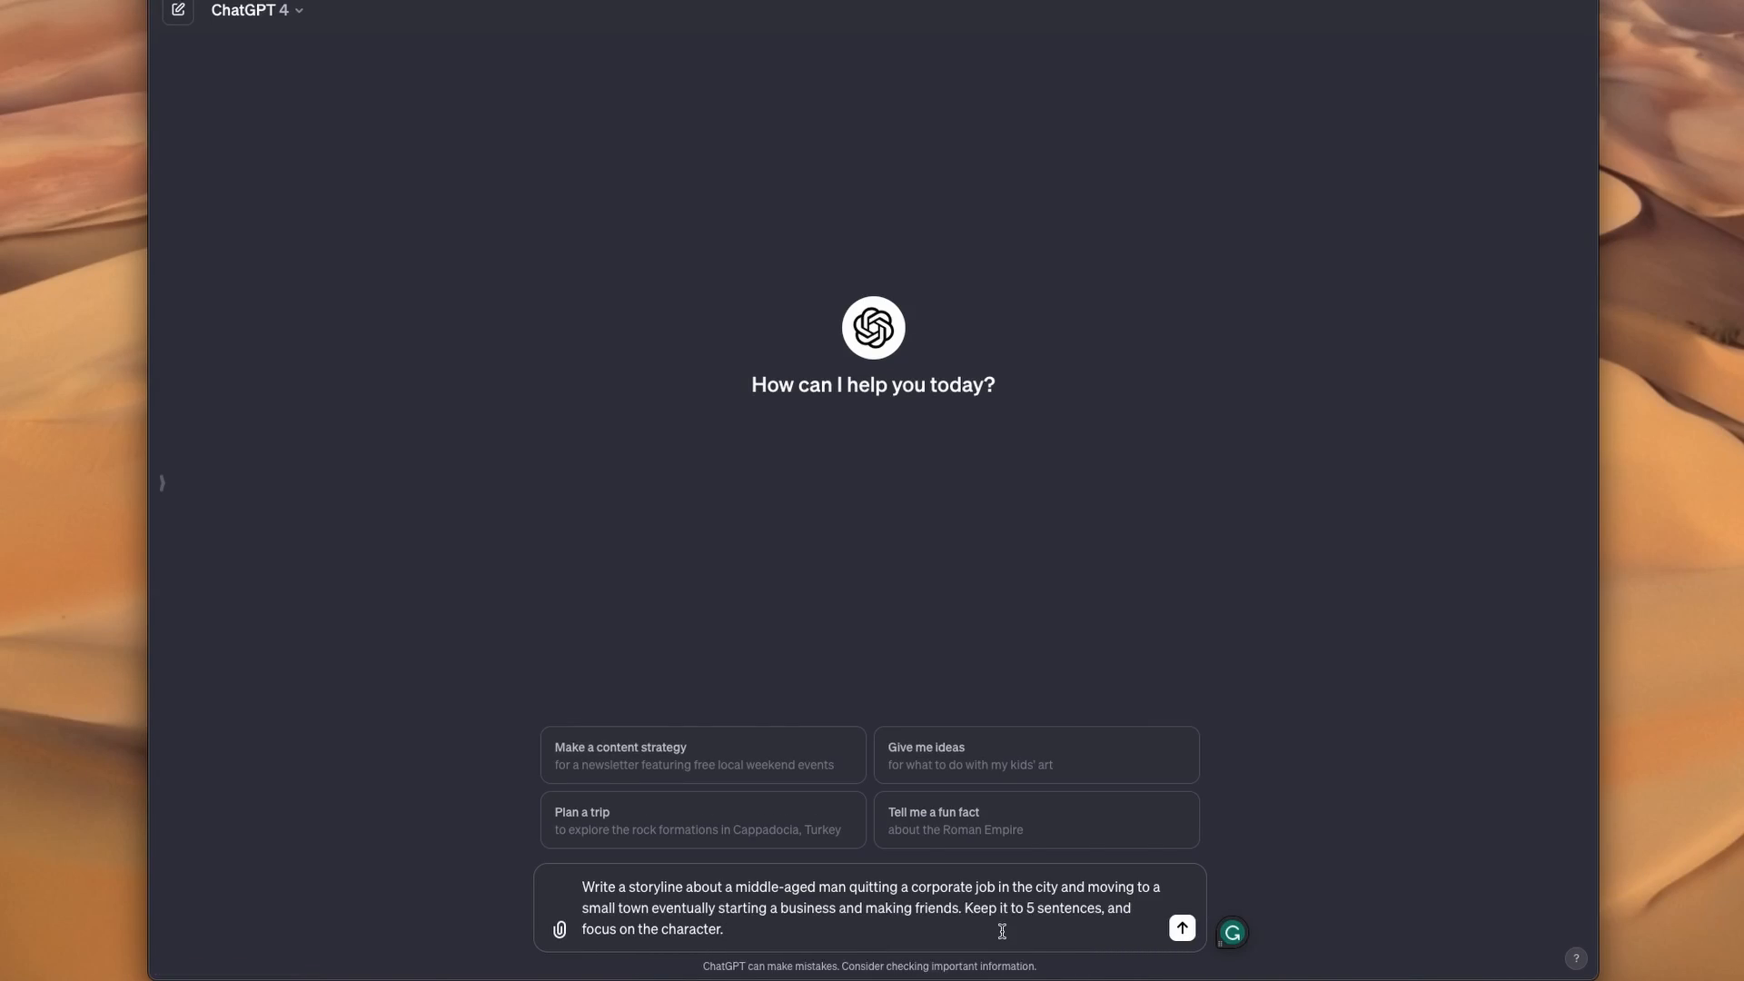
# Step: Send ChatGPT the prompt for a five-sentence story about a man leaving city work for small-town business
pyautogui.click(1181, 927)
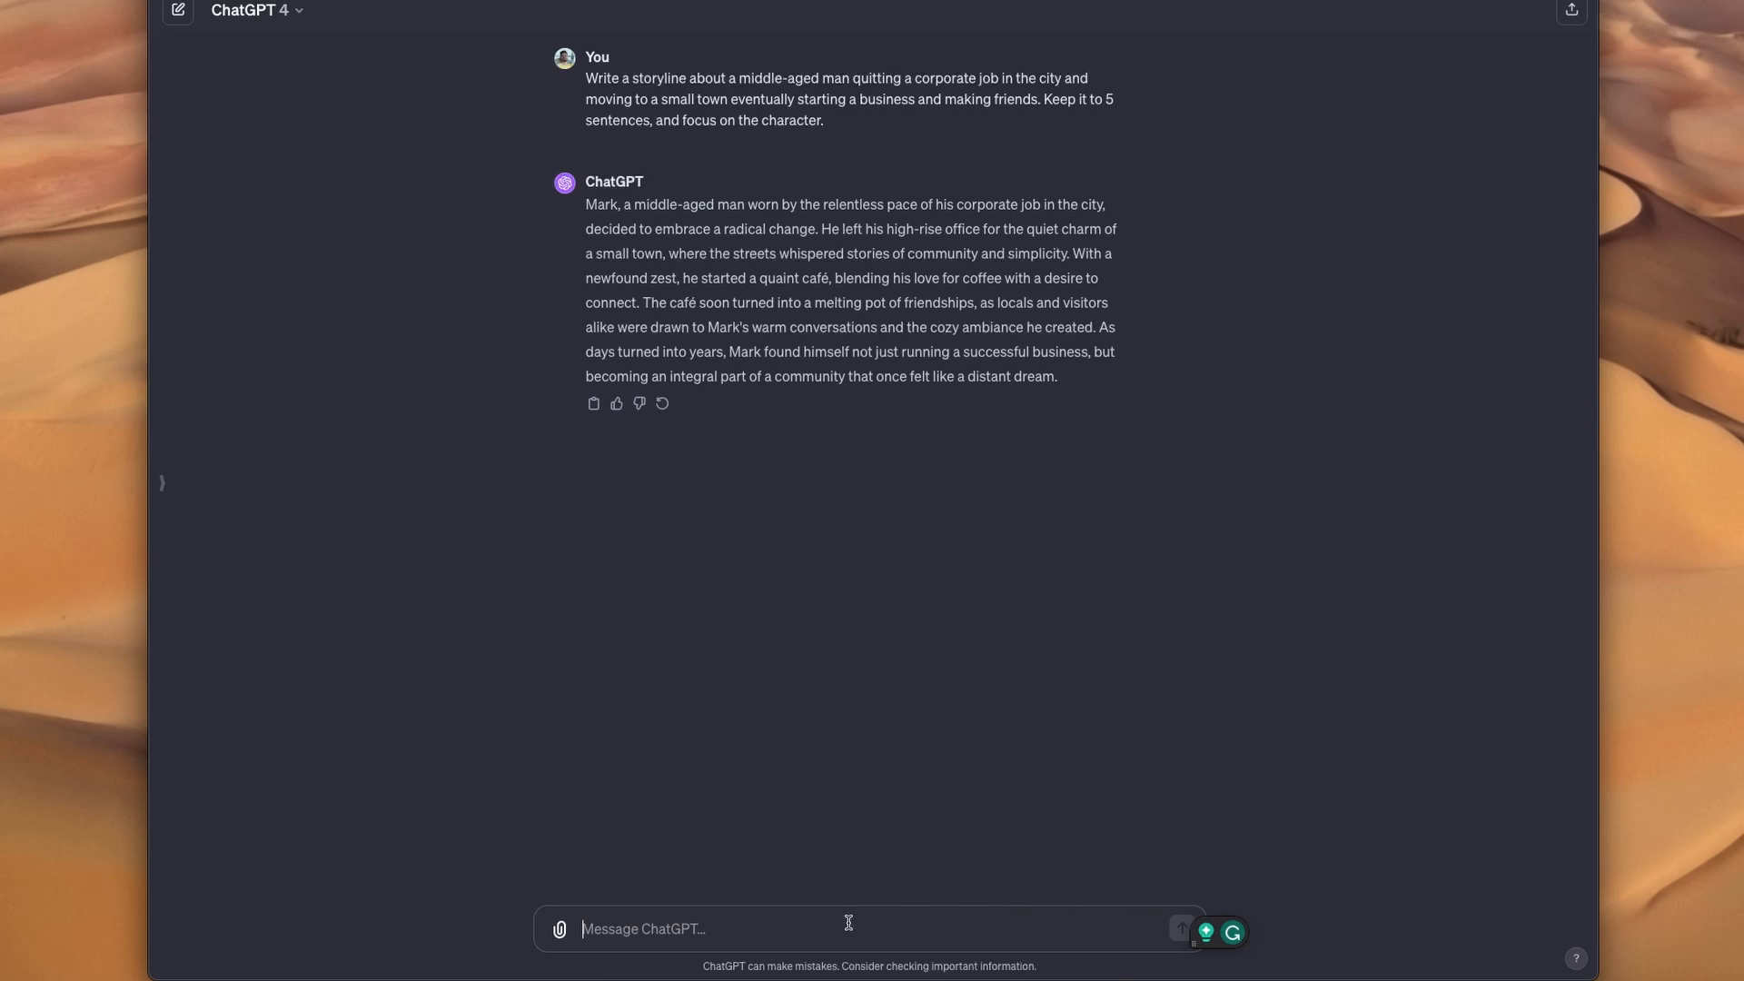
# Step: Ask ChatGPT for a detailed short-film script of the story, formatted as a table of scenes
pyautogui.write('Create a detailed script for a short film that tells the story. The script should be structured in a series of scenes, each capturing a key moment in the story. The script should be concise, with each scene not exceeding 2 sentences. Format as a table.')
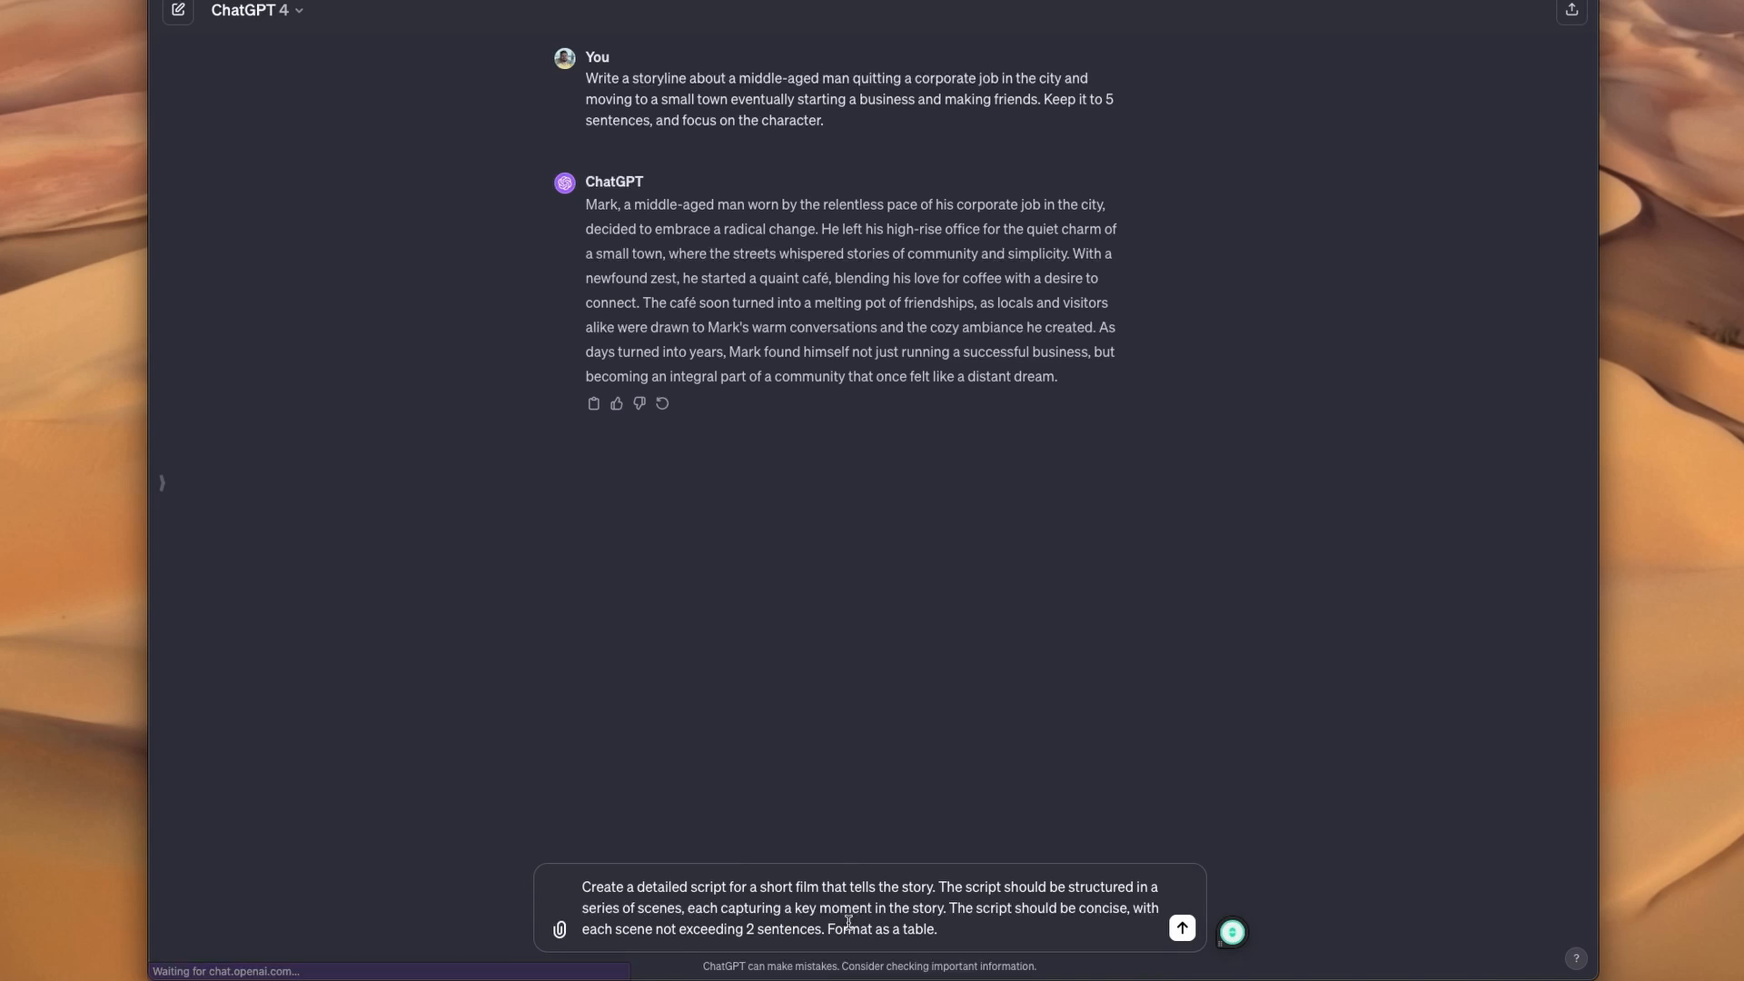
pyautogui.click(1182, 928)
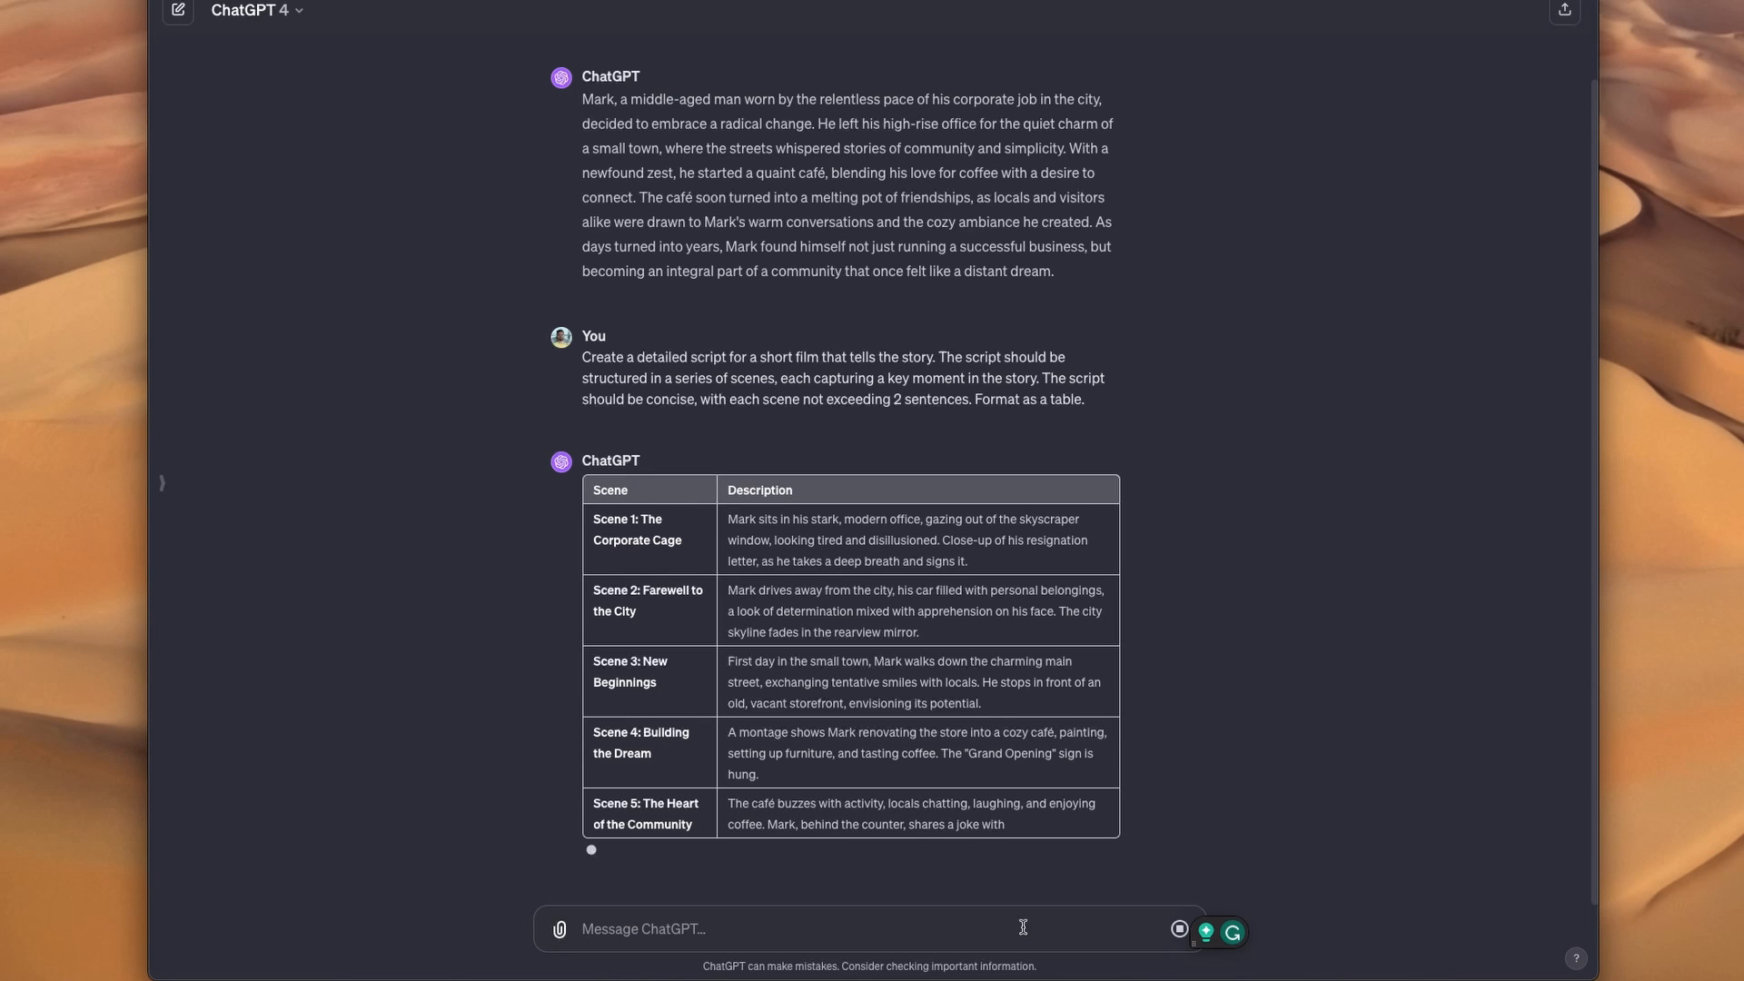
# Step: Scroll down through ChatGPT's scene-table script
pyautogui.scroll(-3)
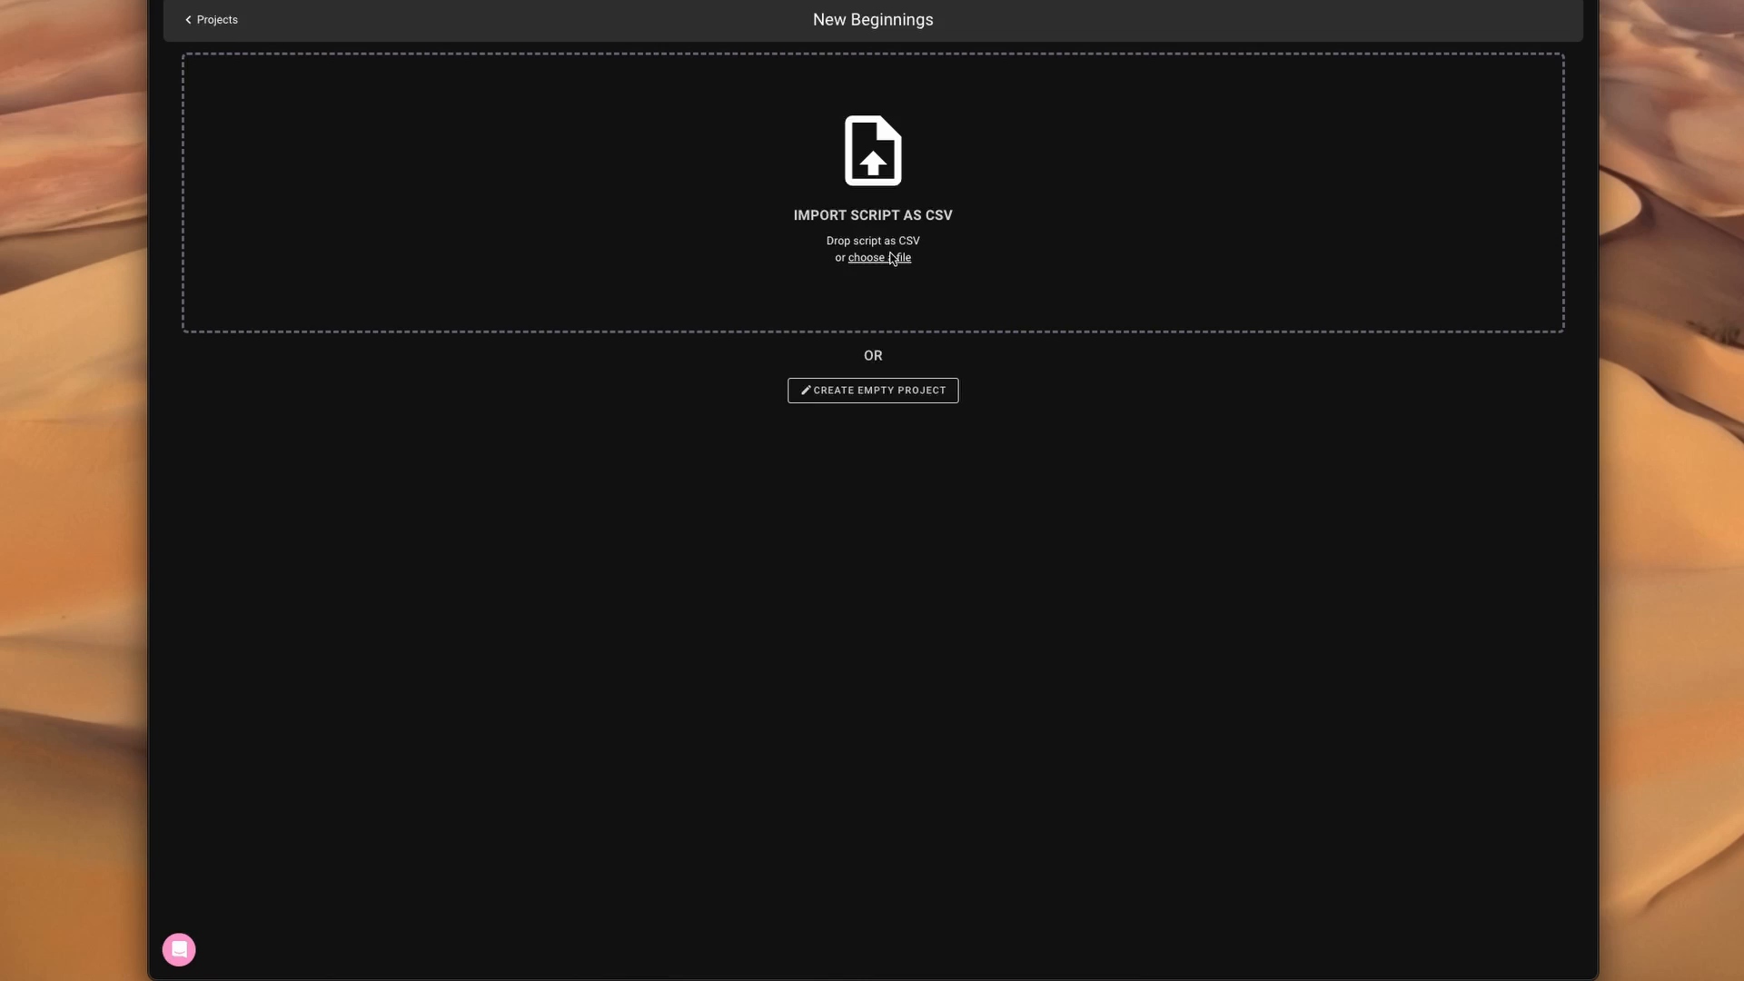
# Step: Import the script CSV, mapping the script column to the frame Action field
pyautogui.click(879, 258)
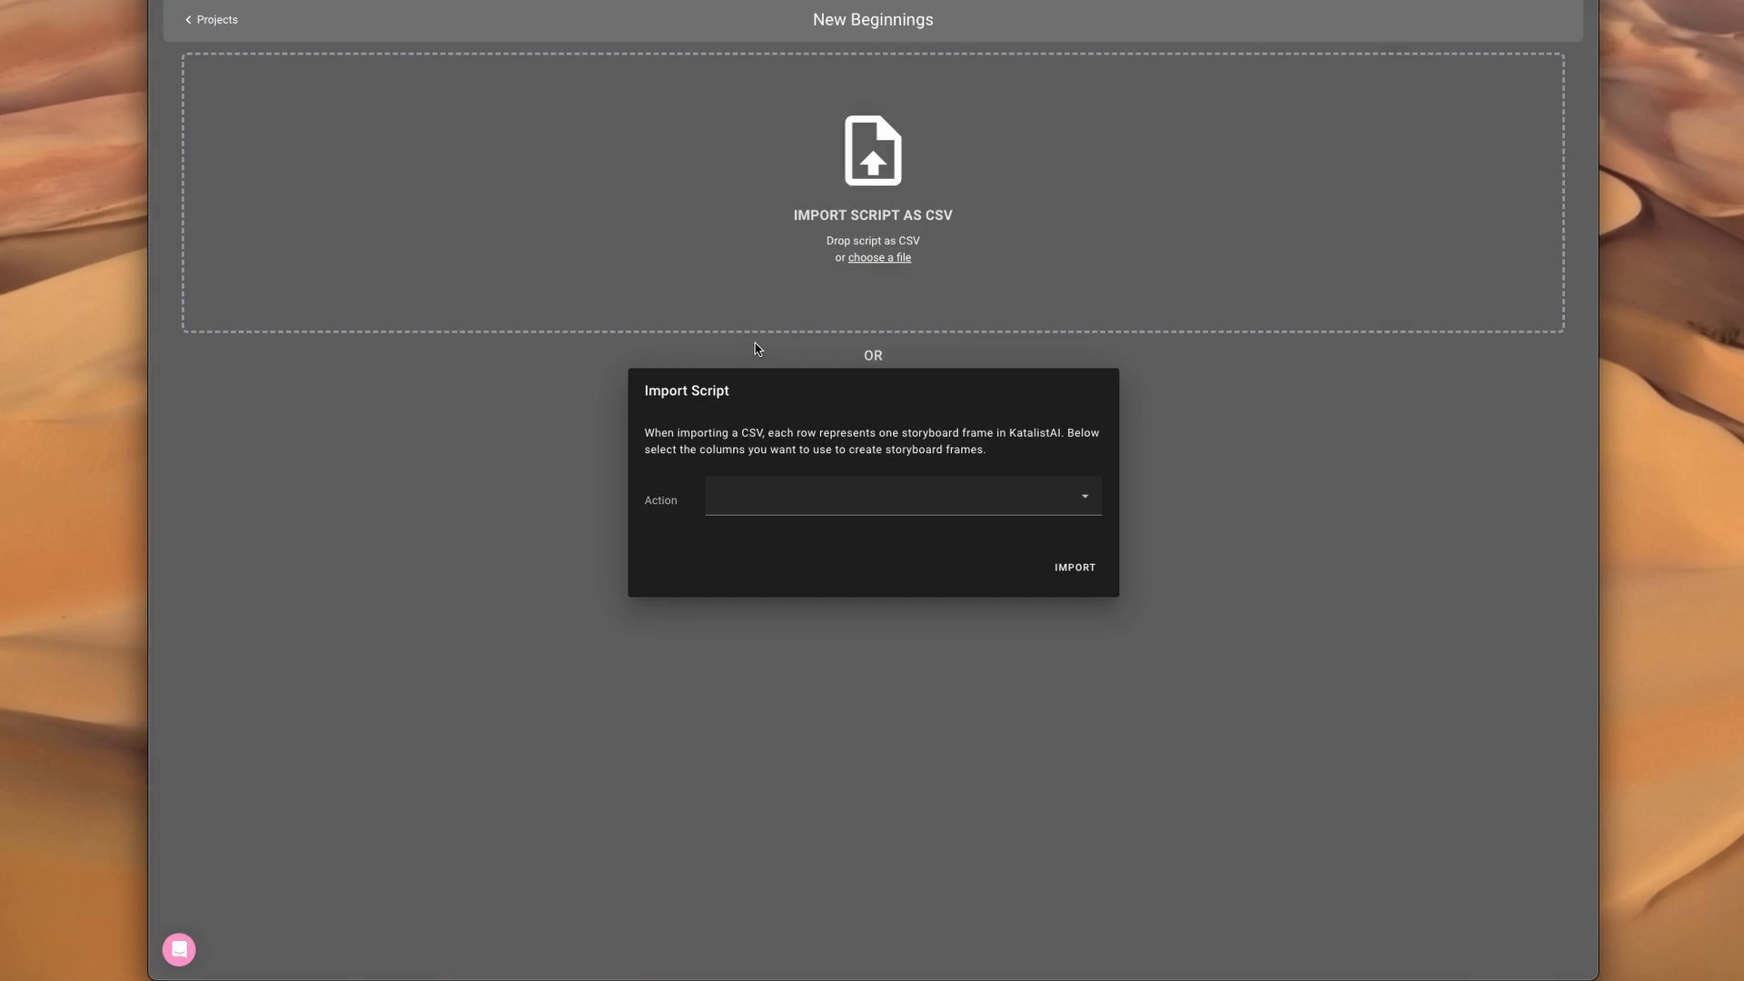
pyautogui.click(901, 496)
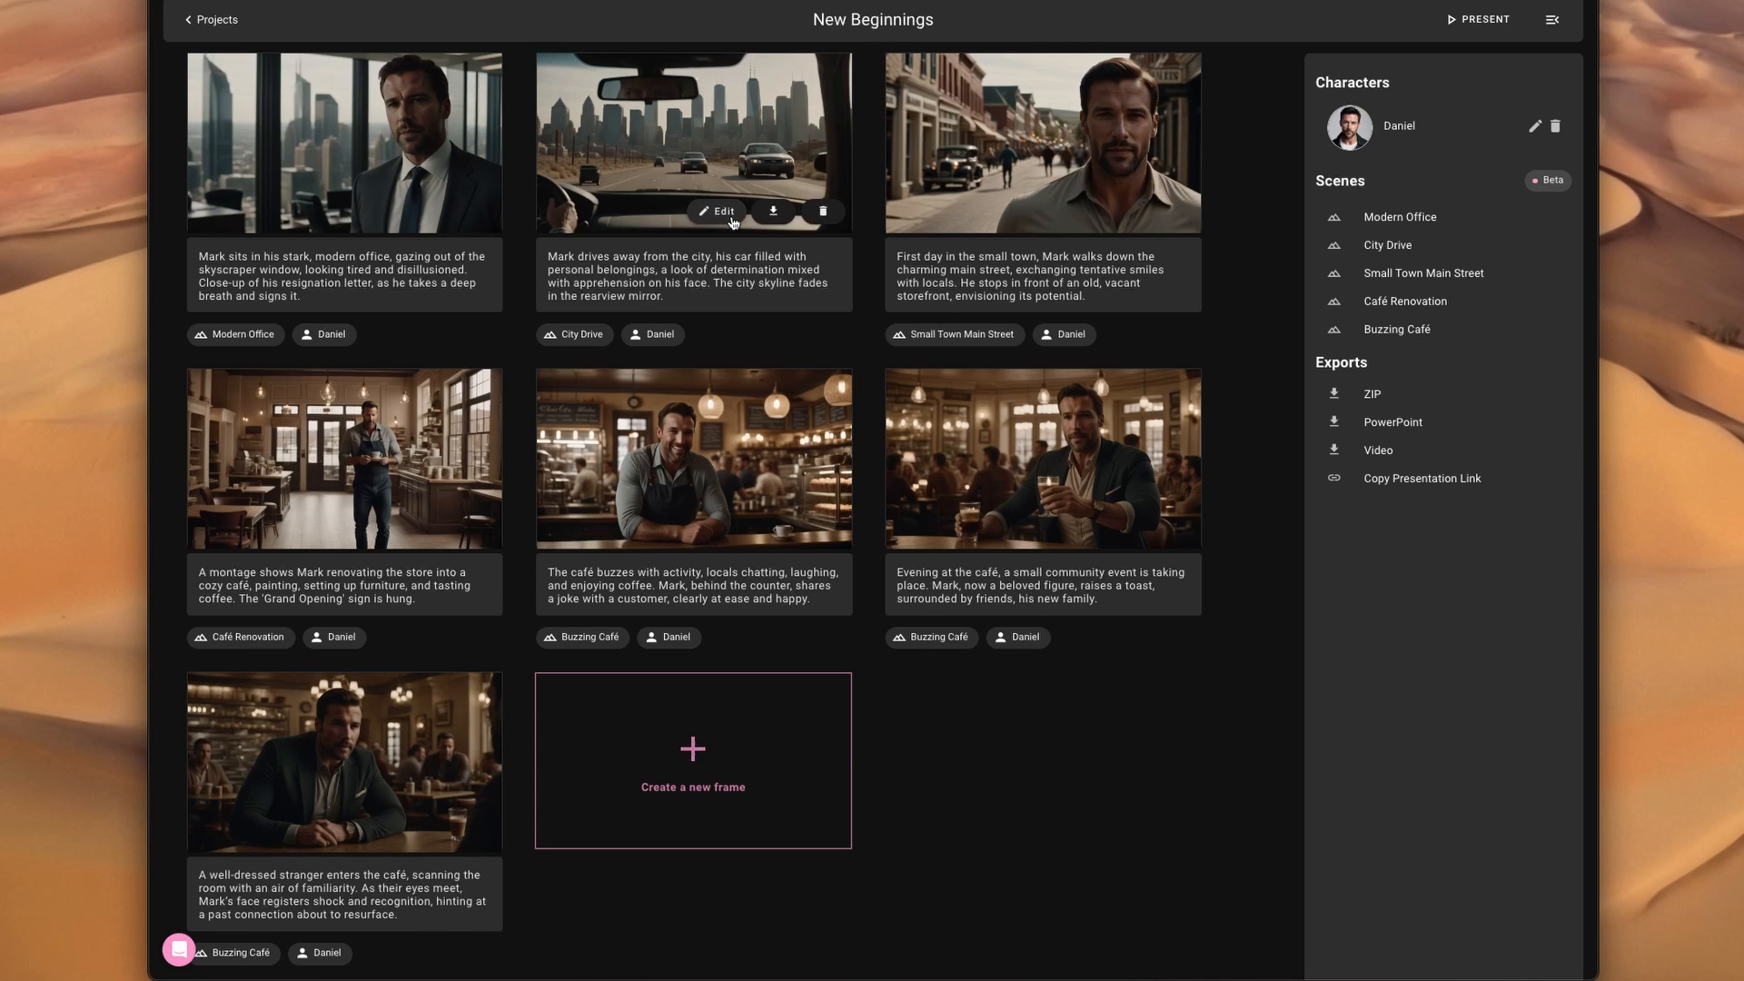
# Step: Regenerate shot 2's image and apply the first new driving close-up with the city skyline
pyautogui.click(717, 211)
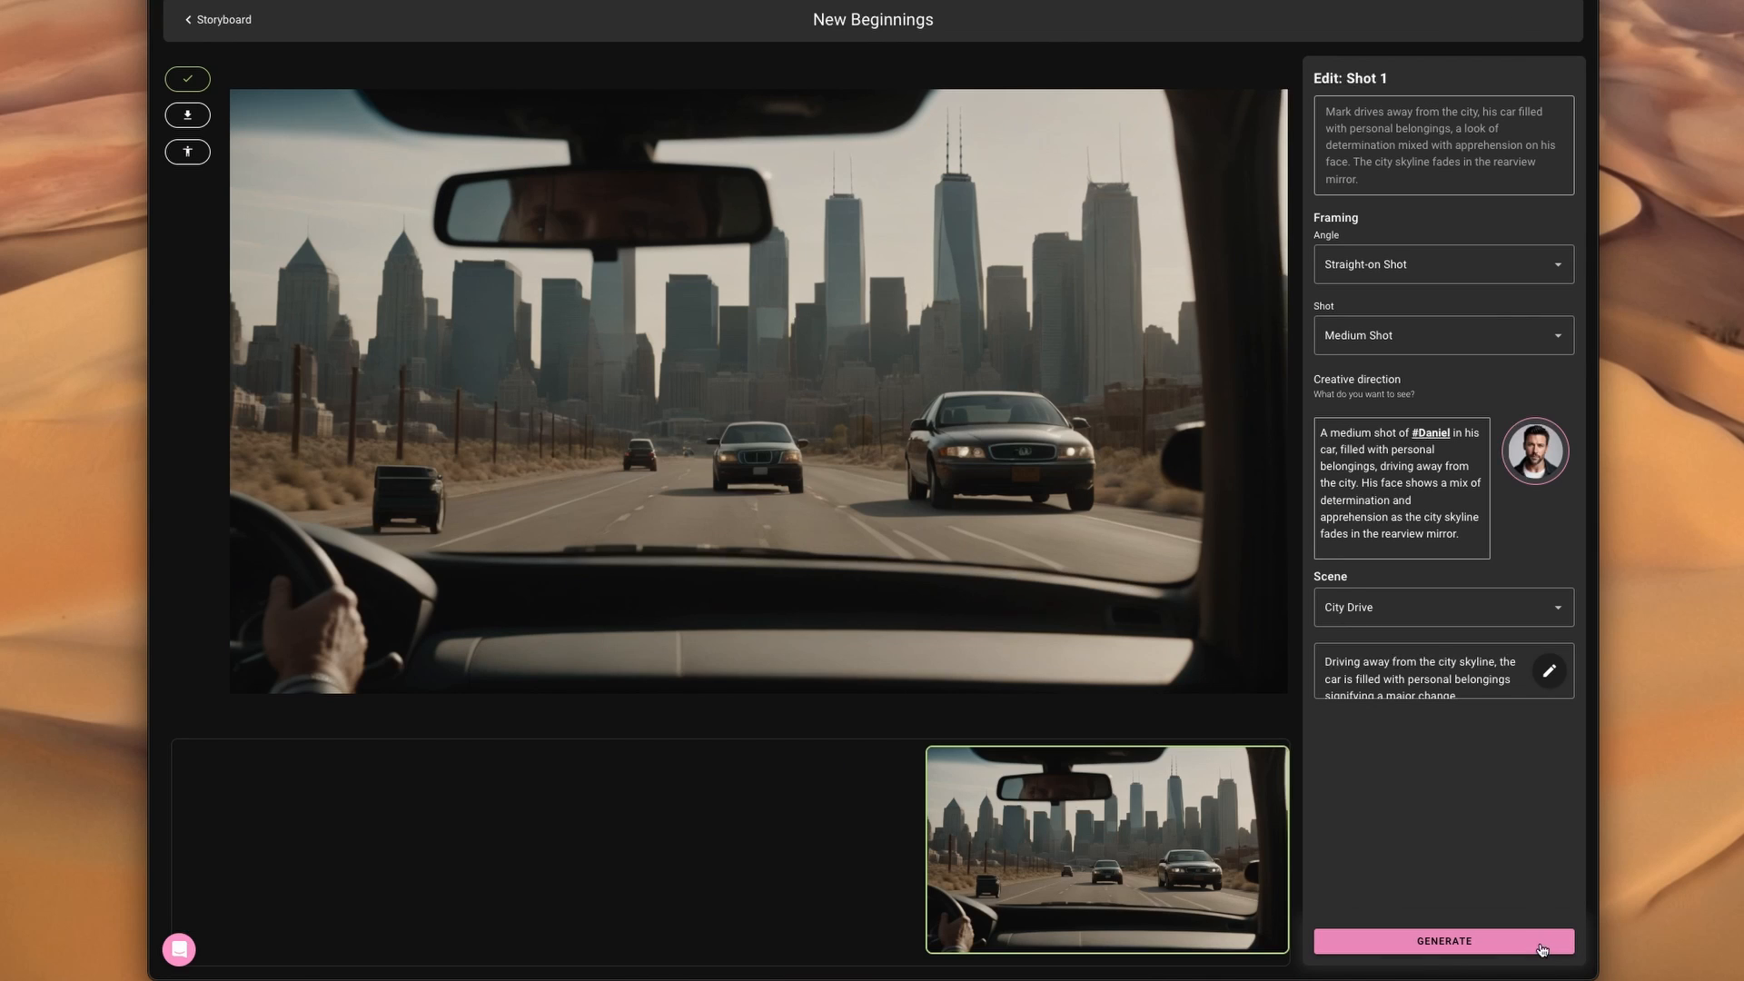
pyautogui.click(1442, 942)
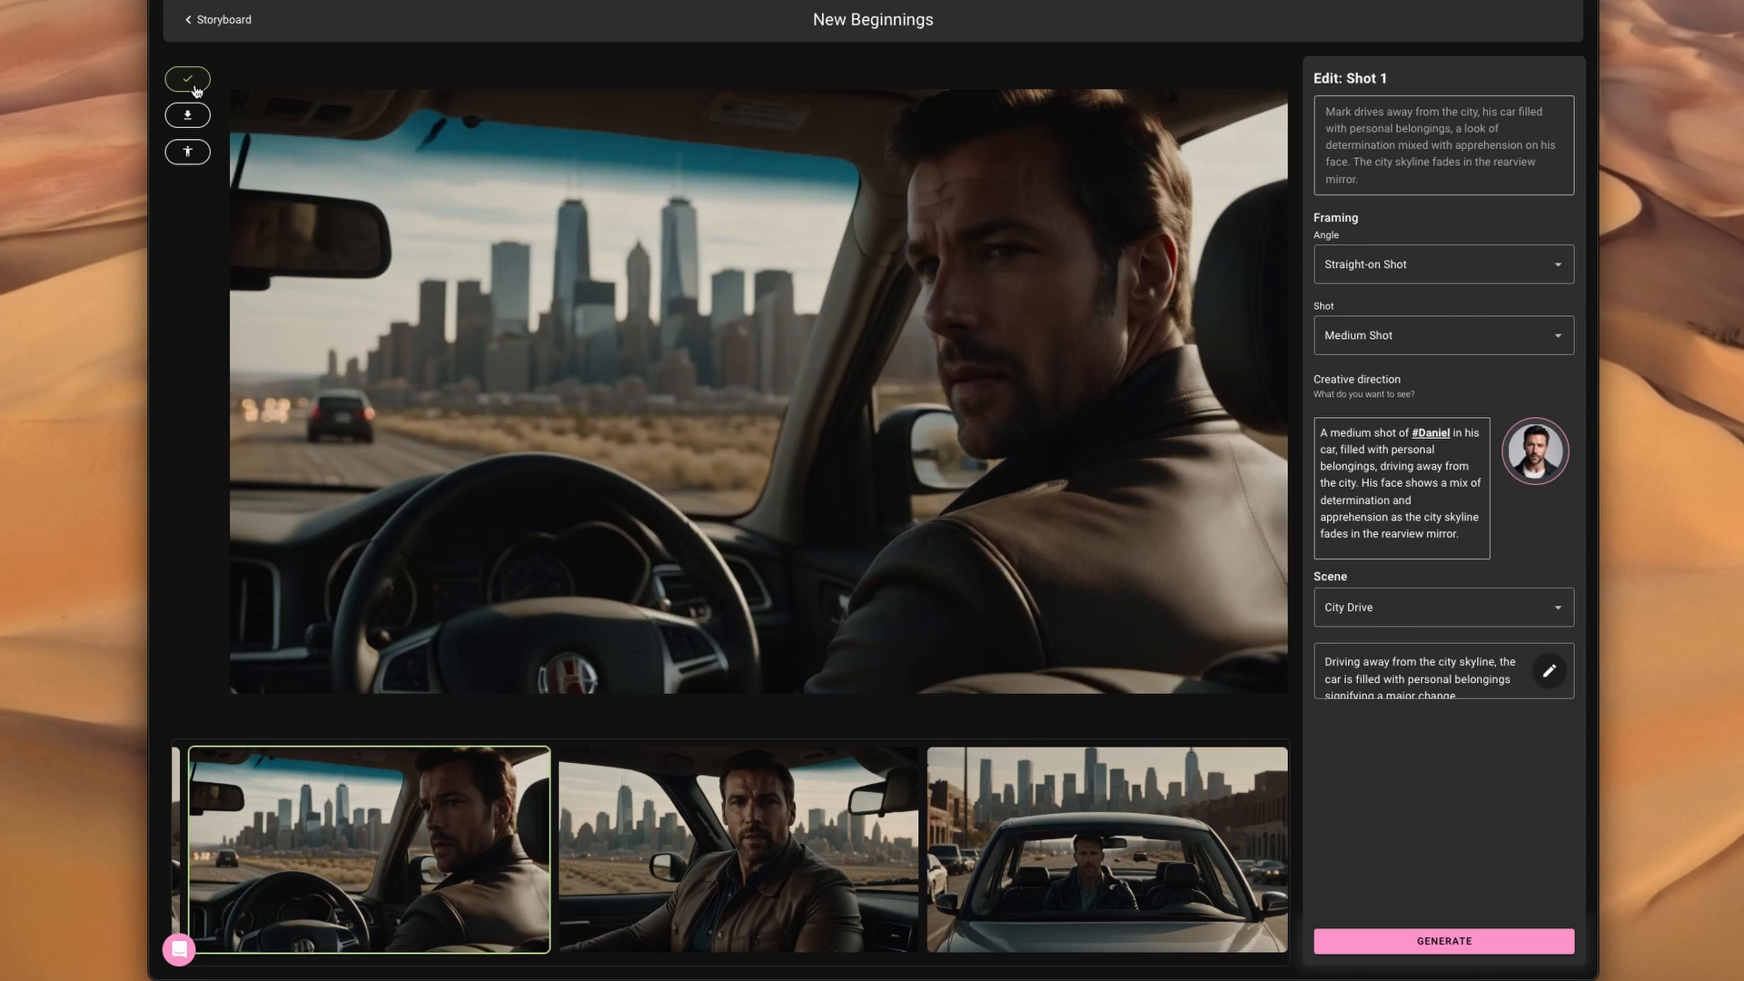
pyautogui.click(1442, 942)
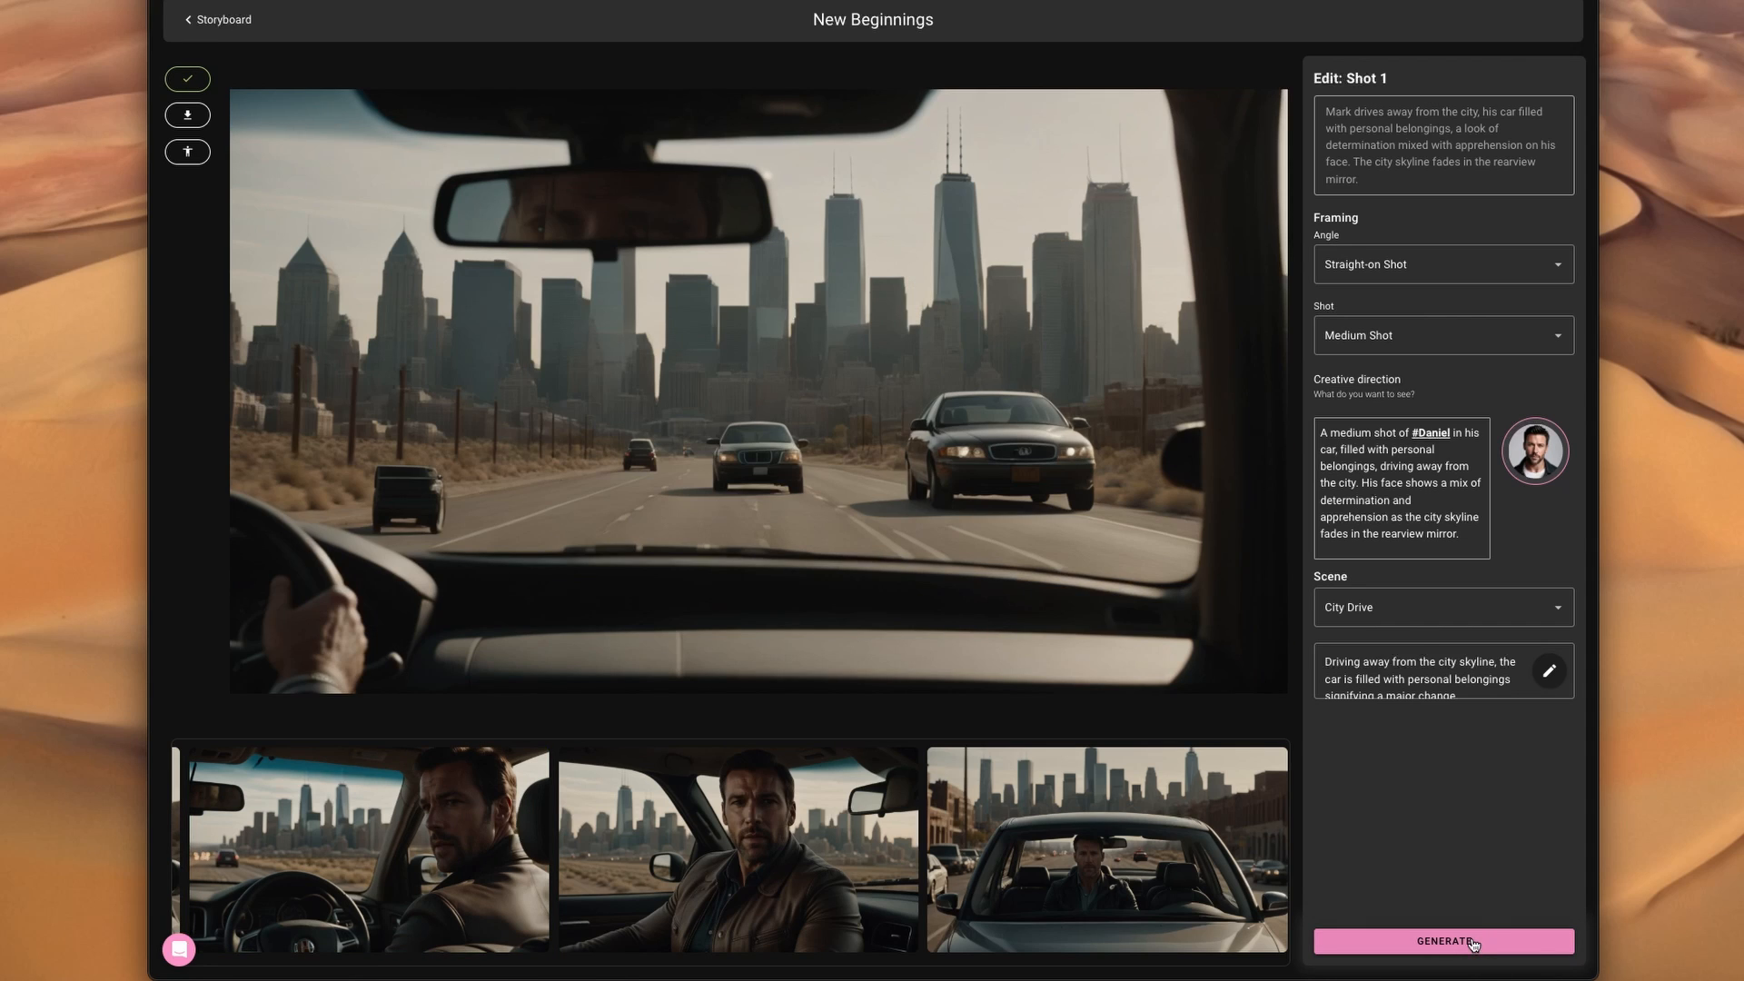
pyautogui.click(368, 848)
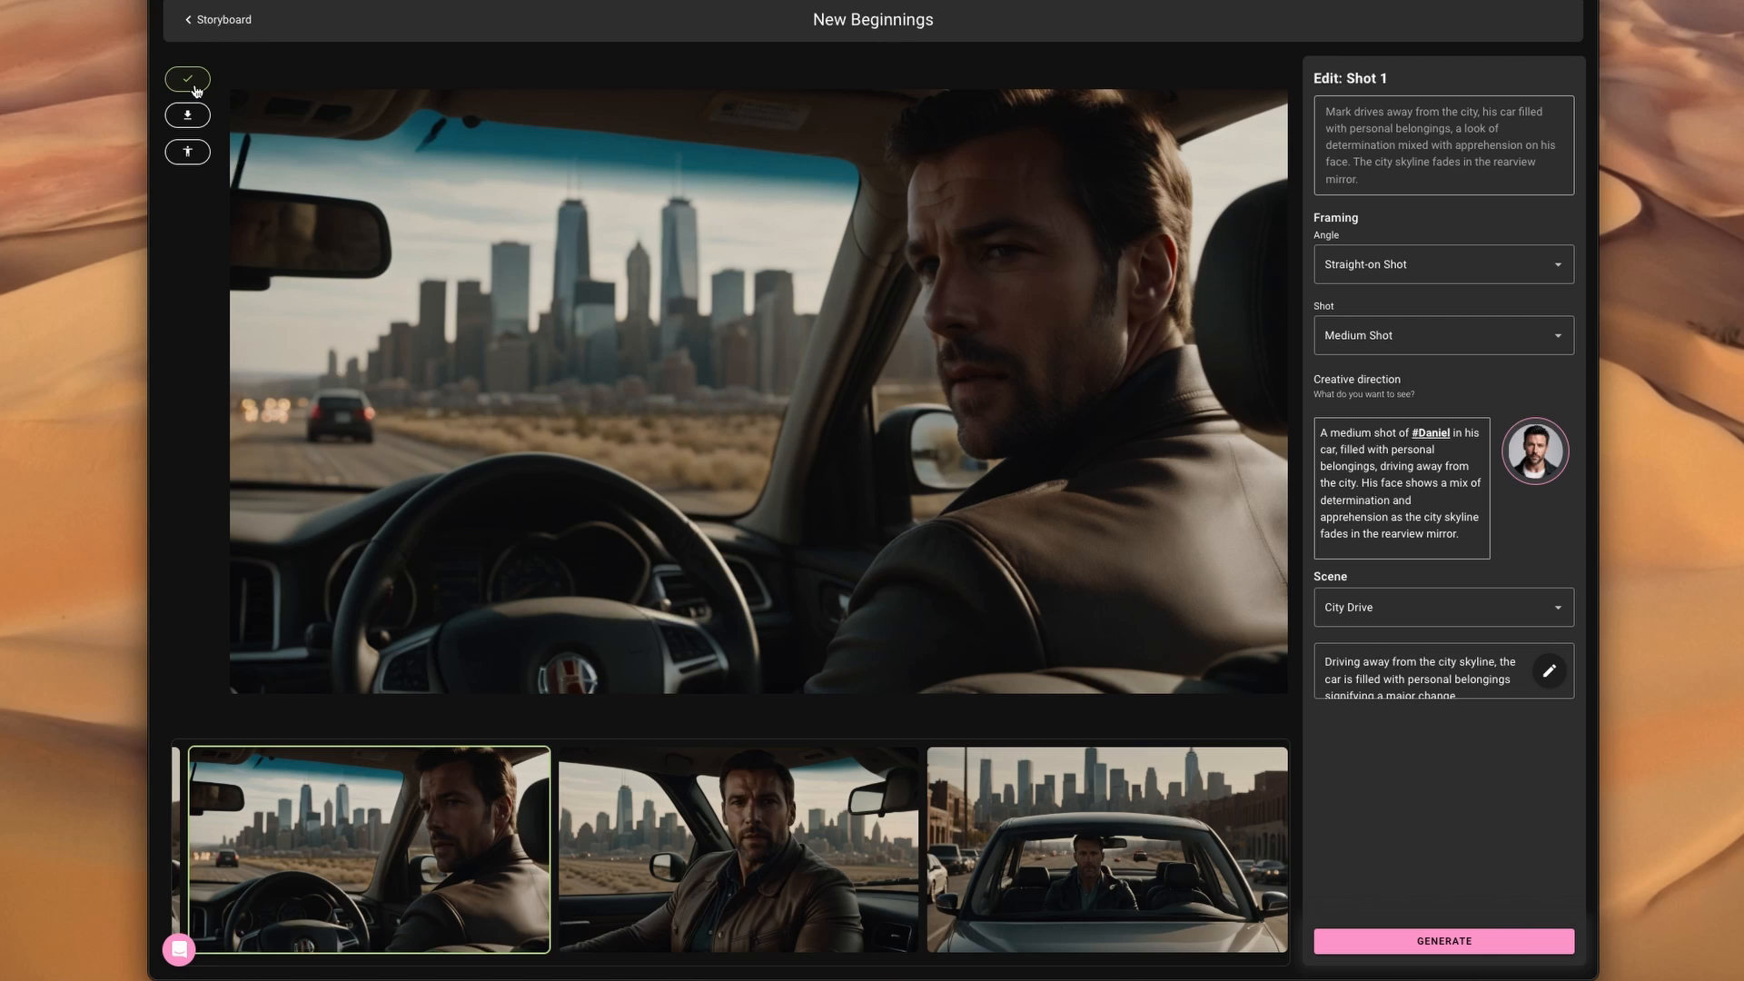
pyautogui.click(222, 19)
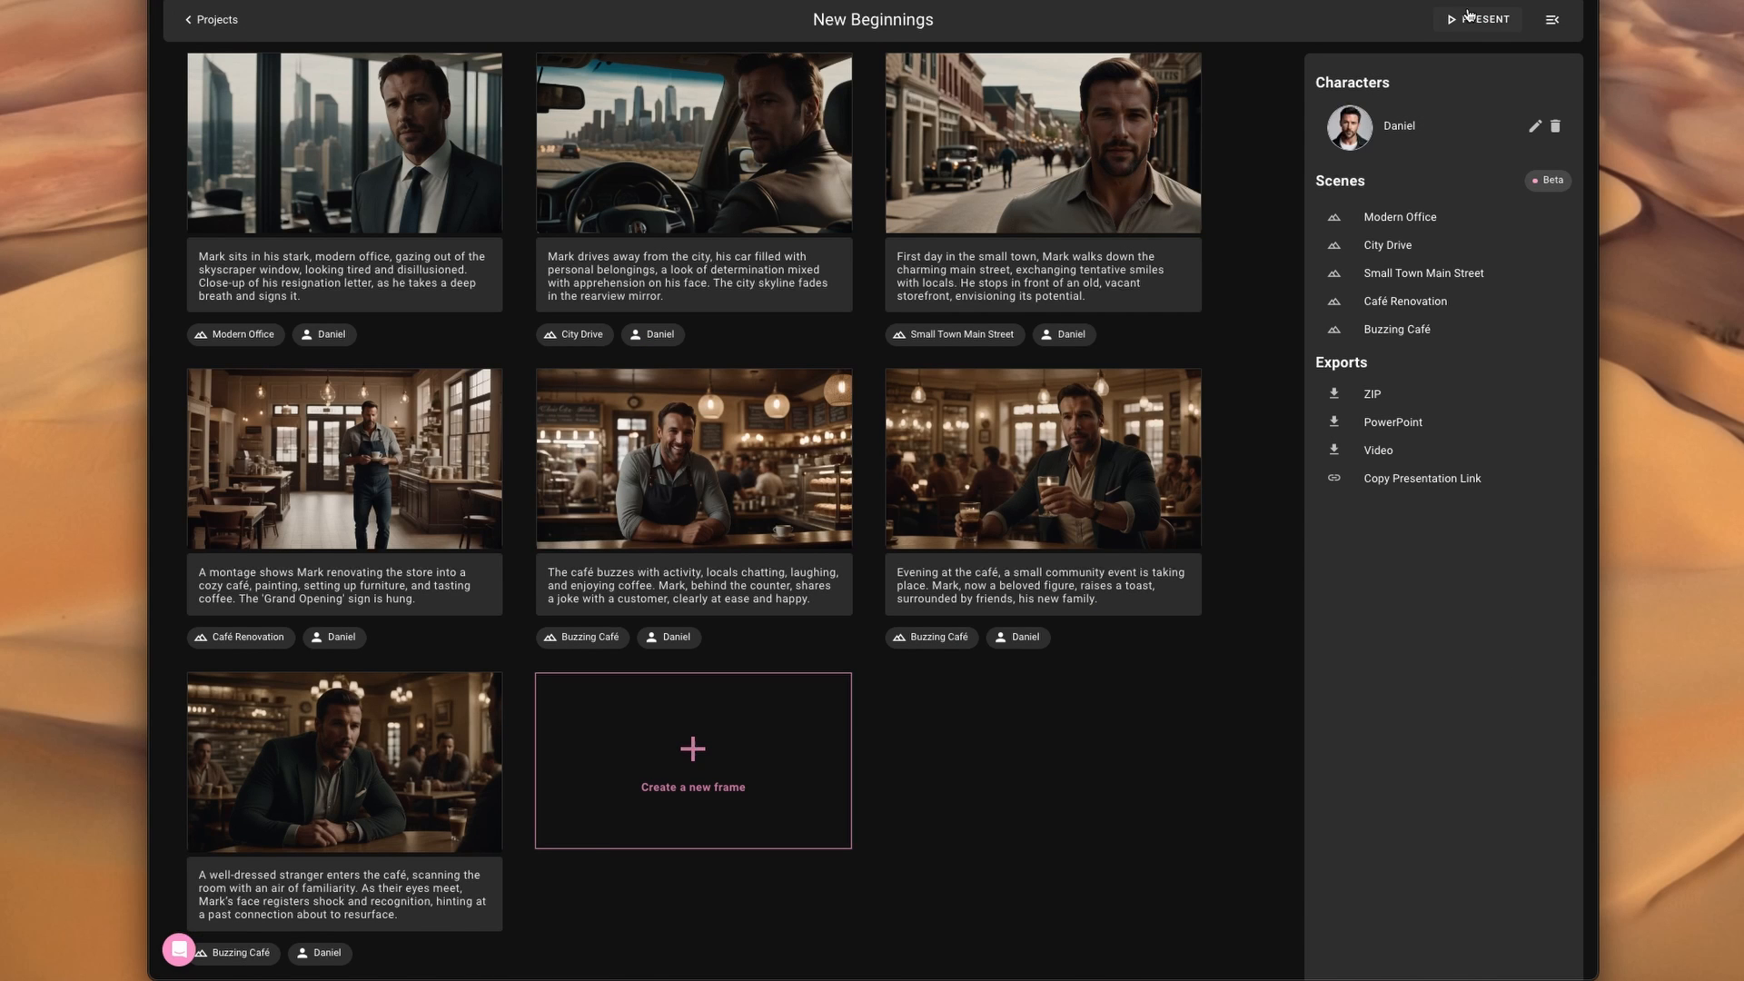
pyautogui.click(1478, 19)
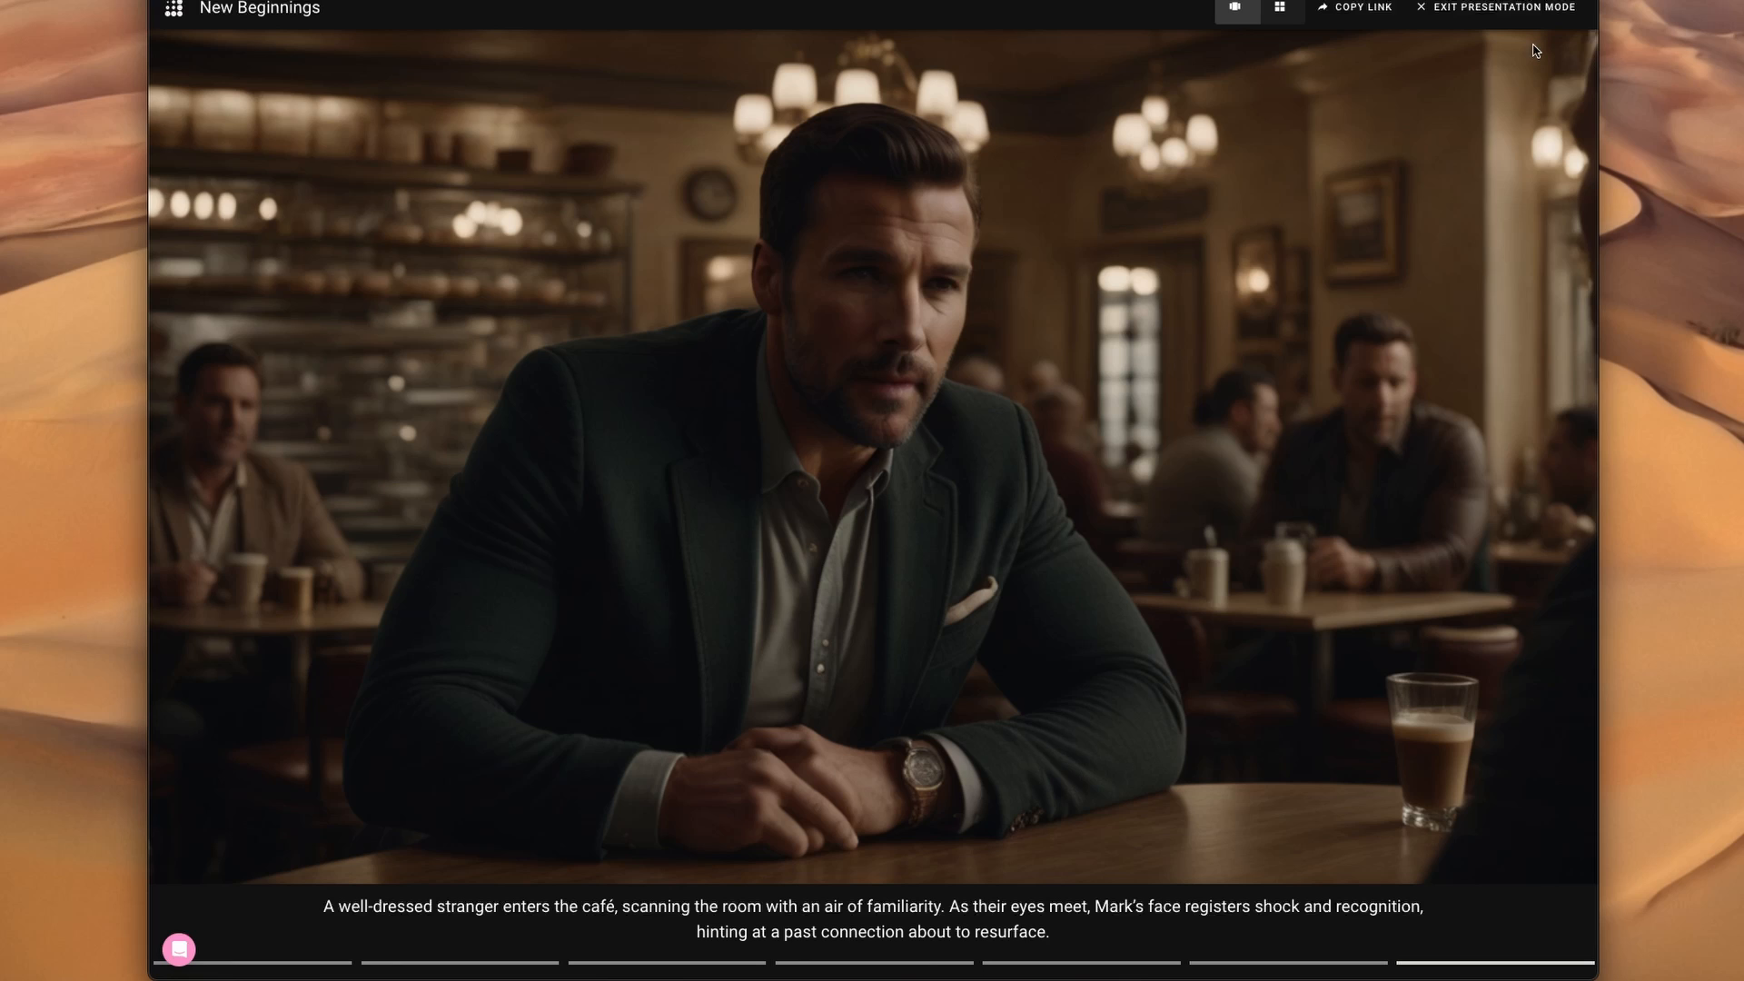
pyautogui.click(1504, 6)
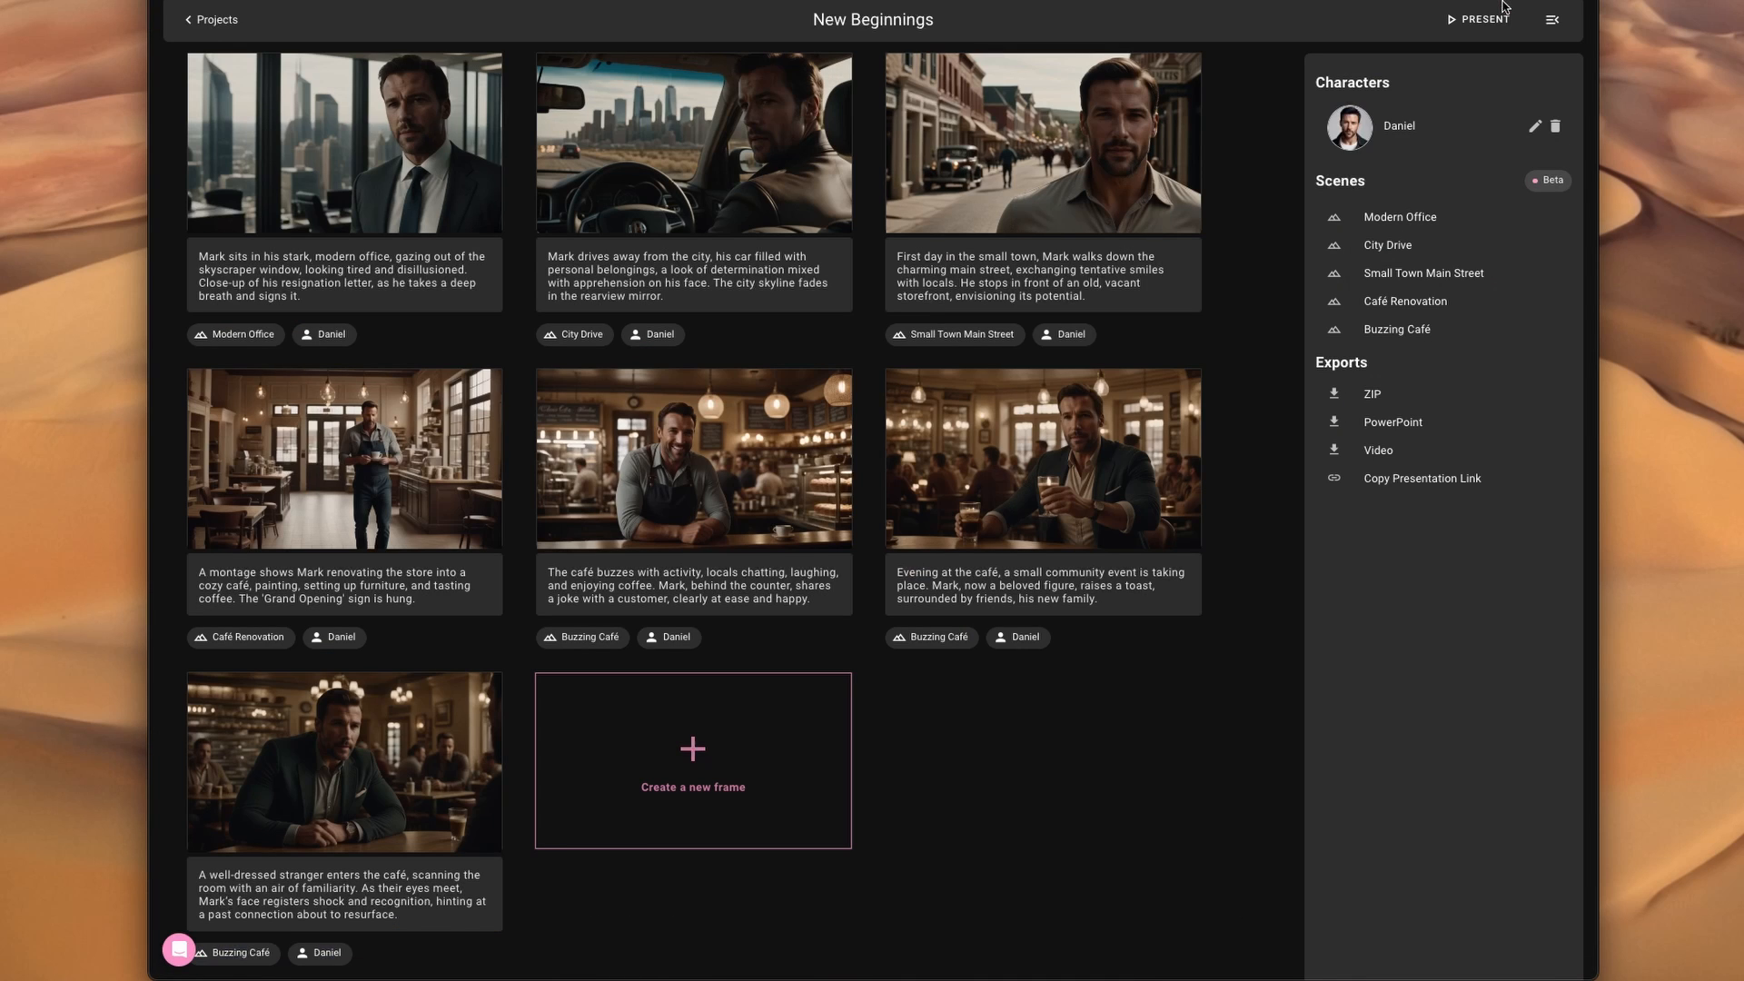